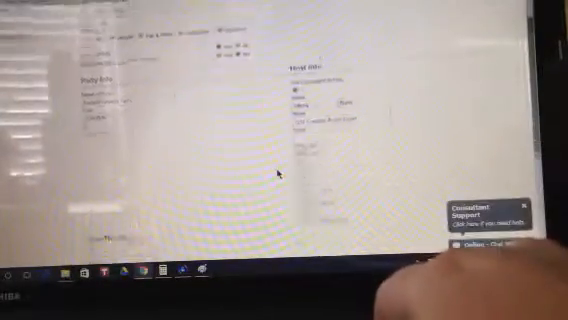
scroll(down, 3)
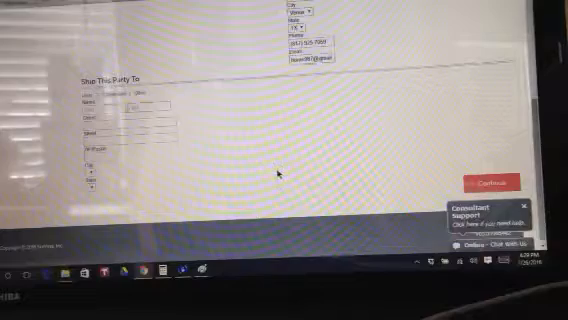